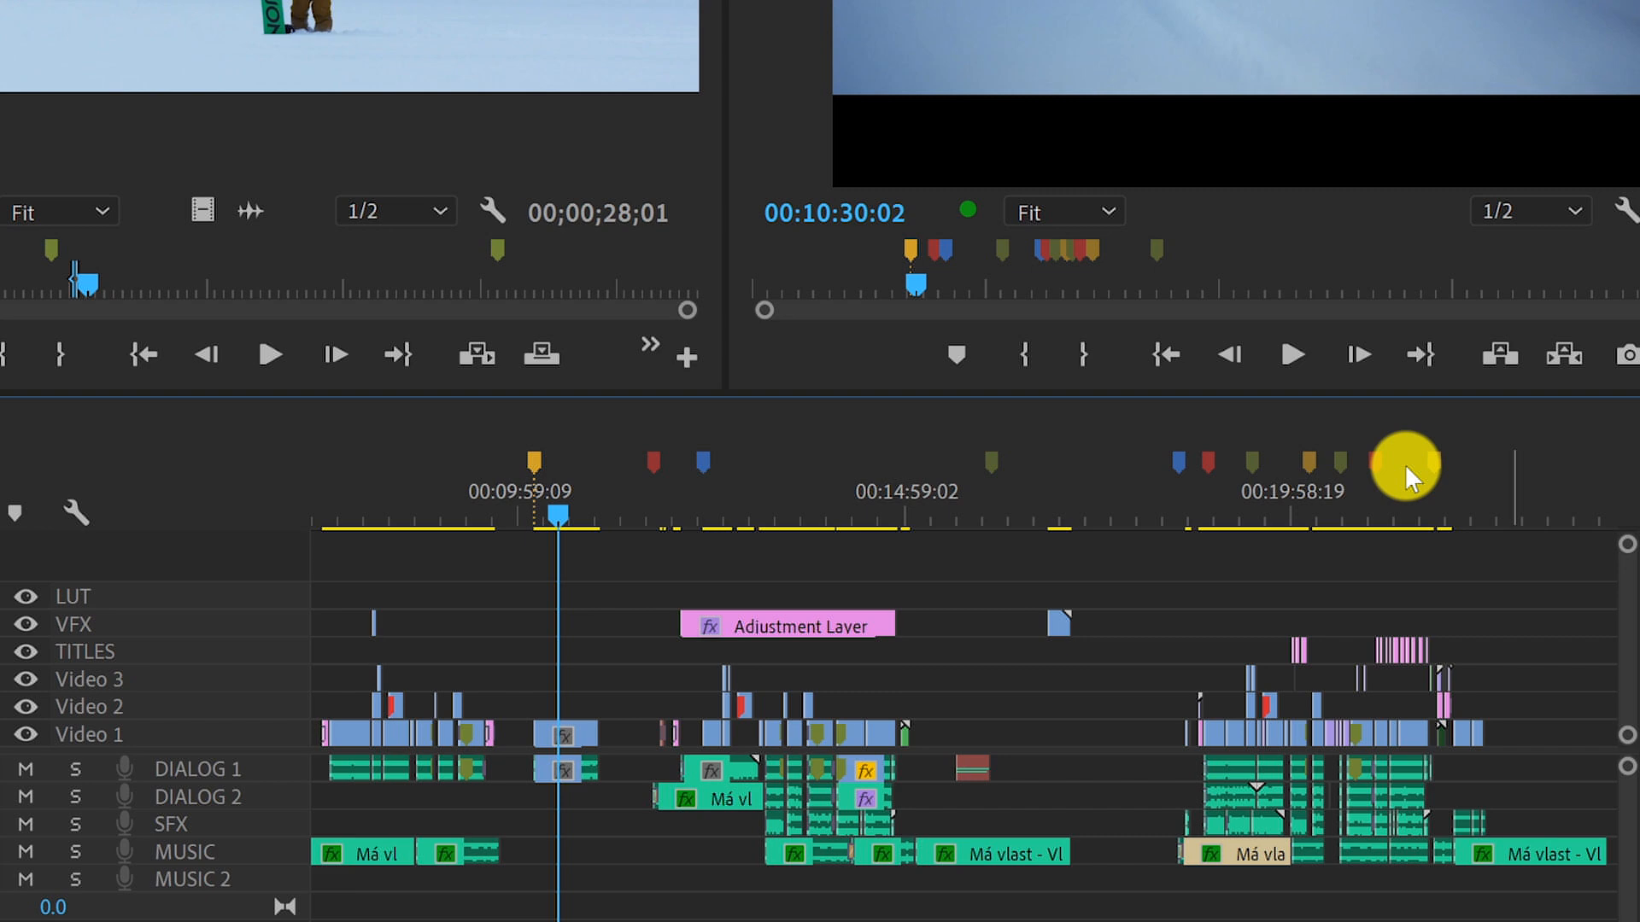
pyautogui.moveTo(408, 487)
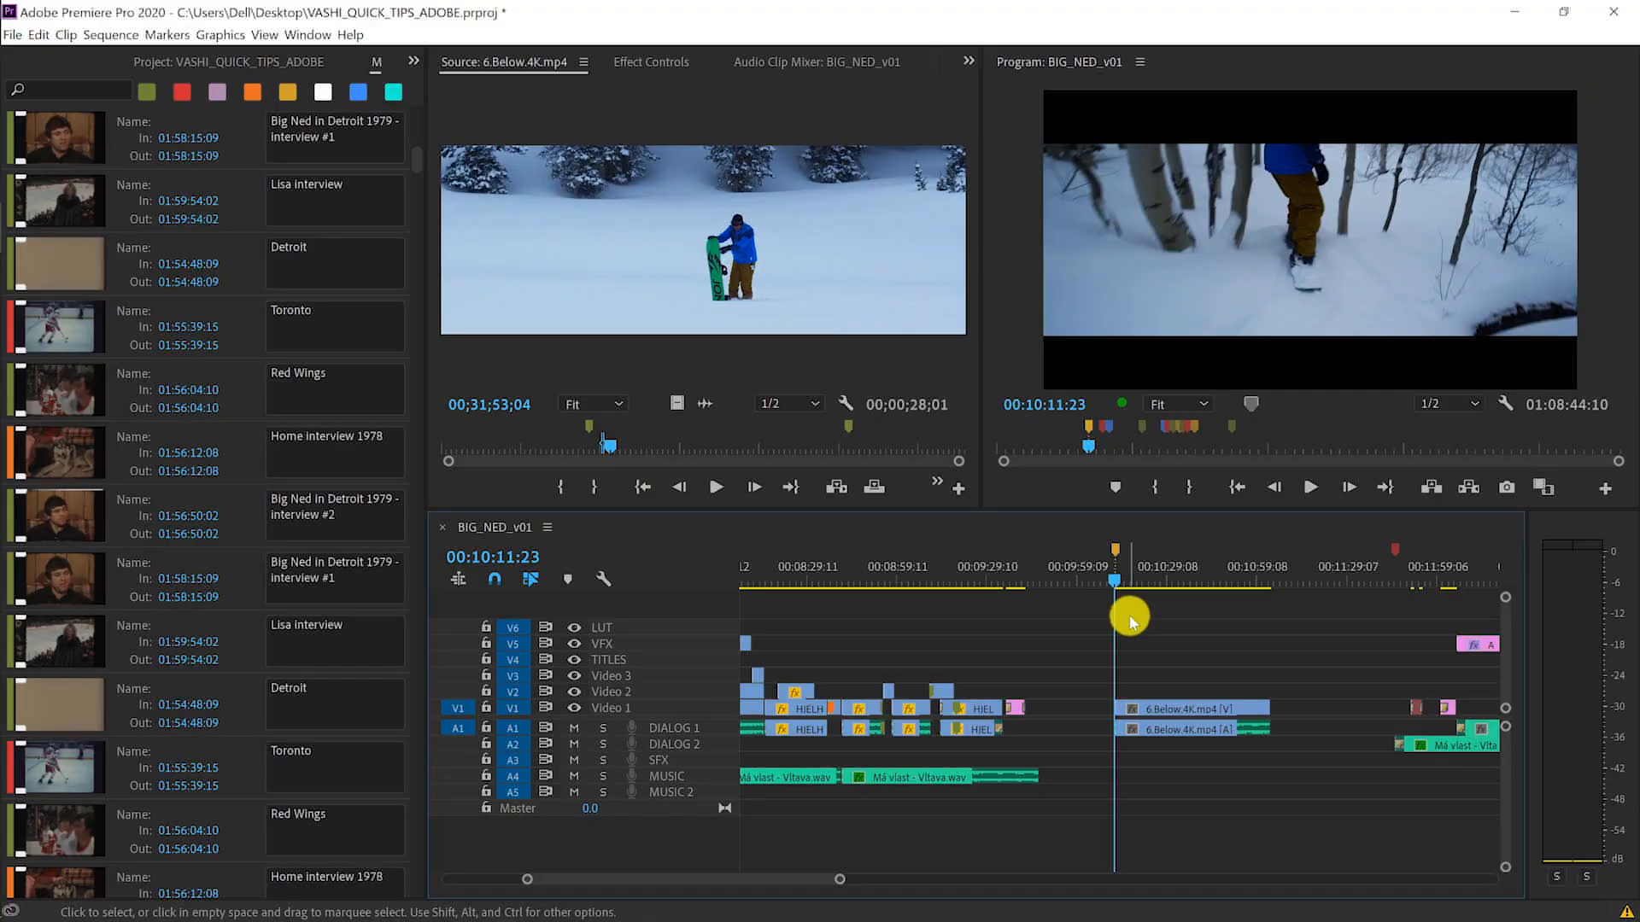
# - Add a marker at the skiing clip's start and stretch it to span the whole clip
pyautogui.click(1129, 615)
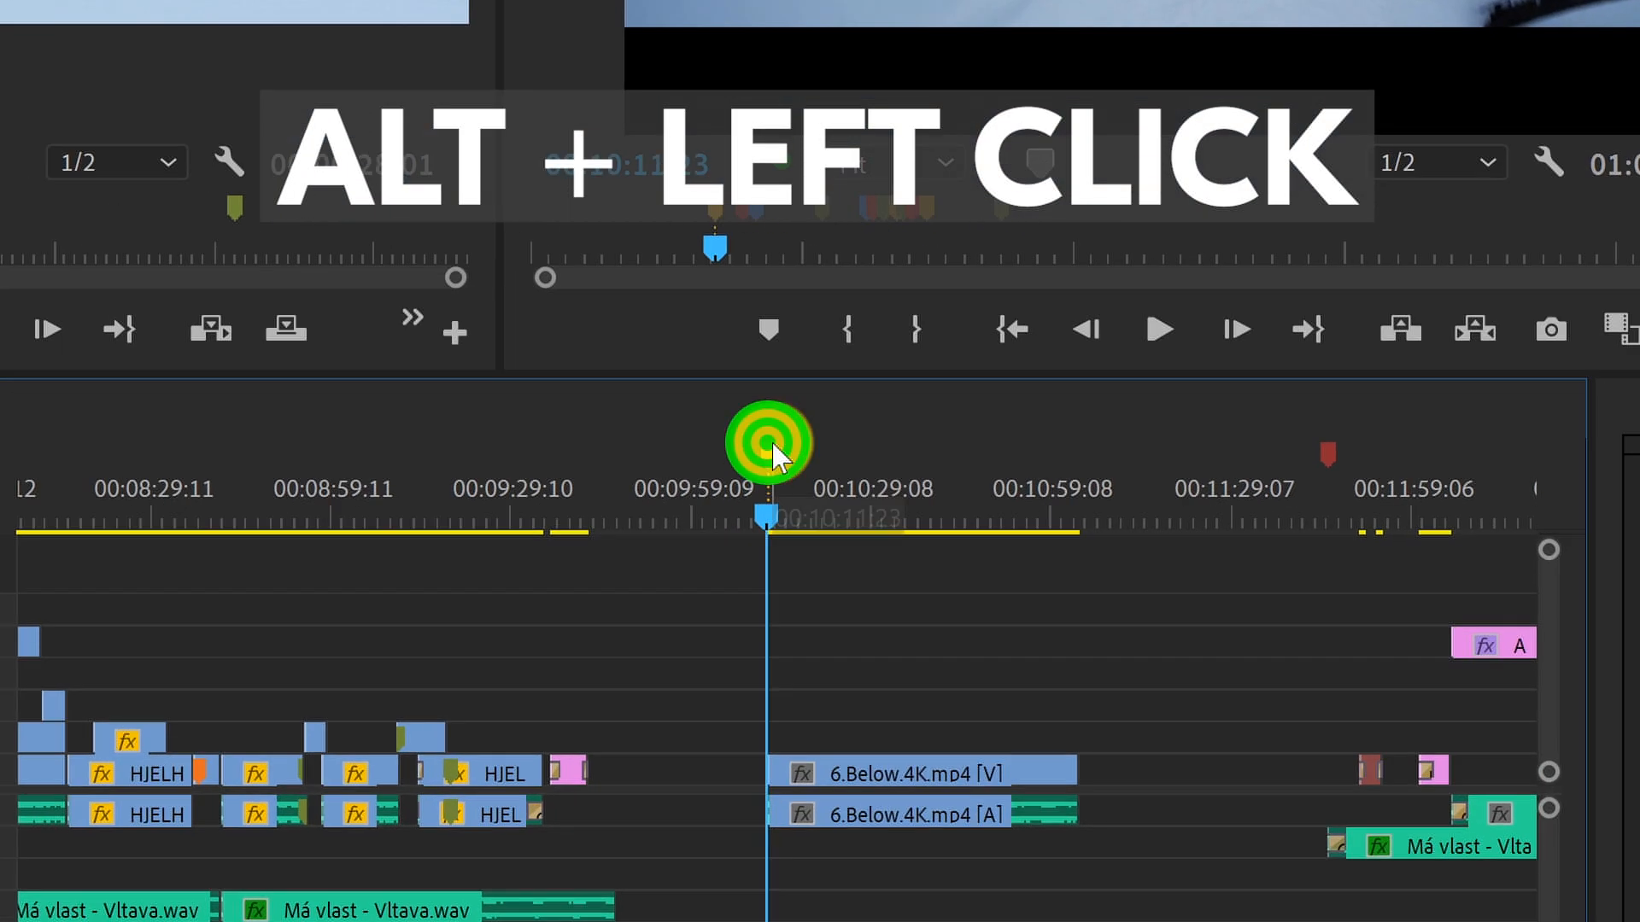
pyautogui.click(769, 438)
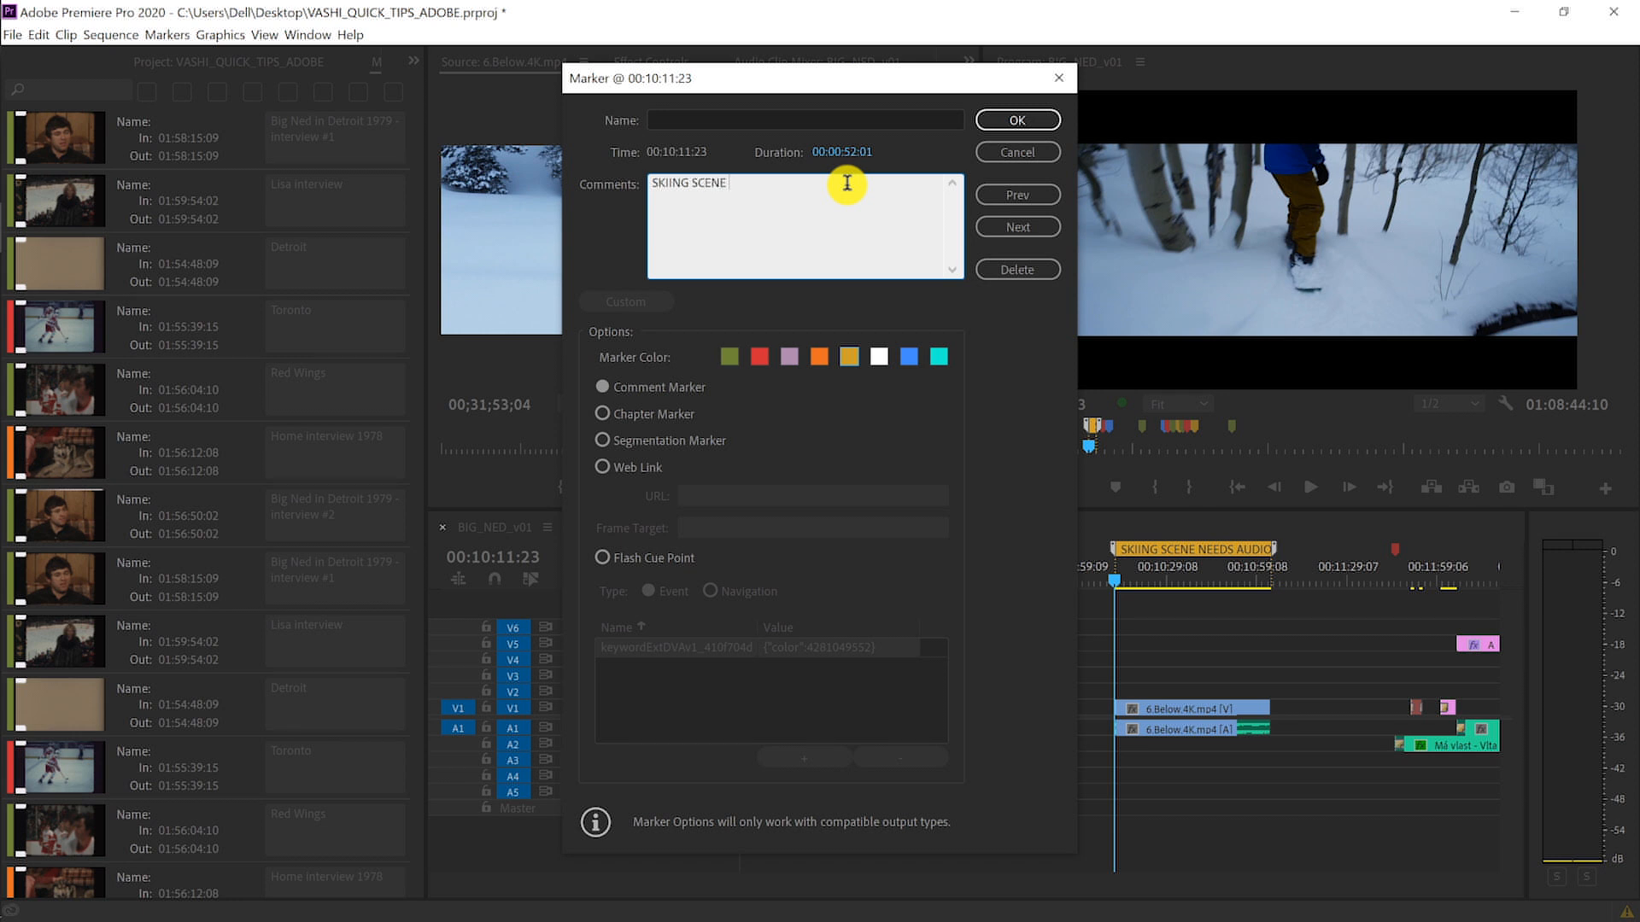
# - Complete the marker comment to 'SKIING SCENE NEEDS SFX' and confirm it
pyautogui.write('NEEDS SF')
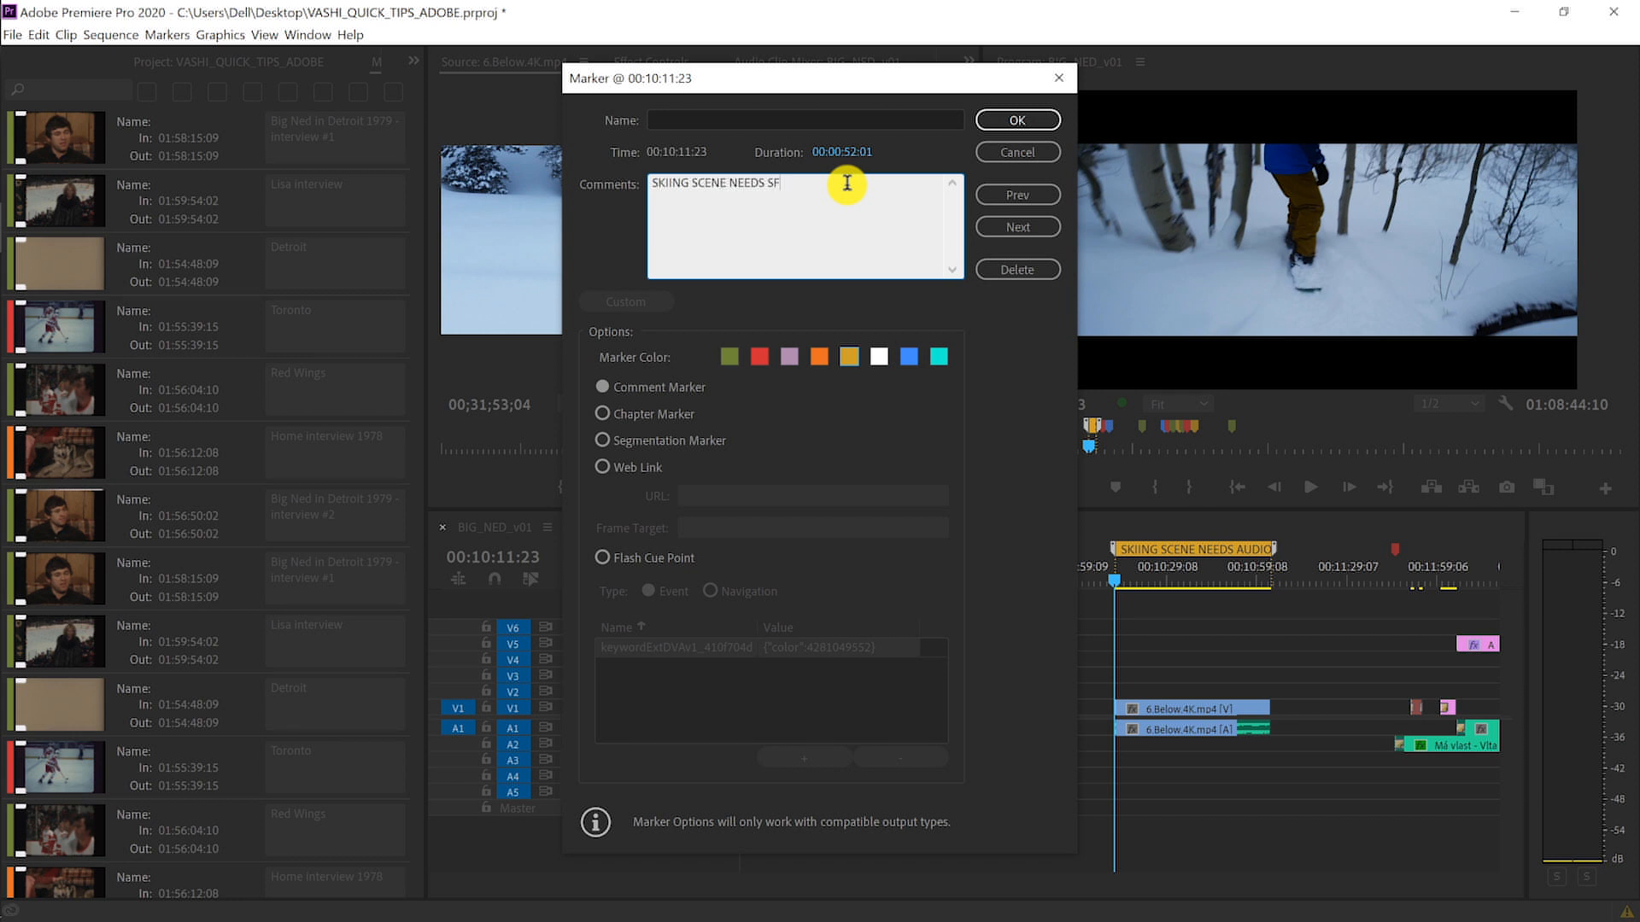
pyautogui.click(1014, 120)
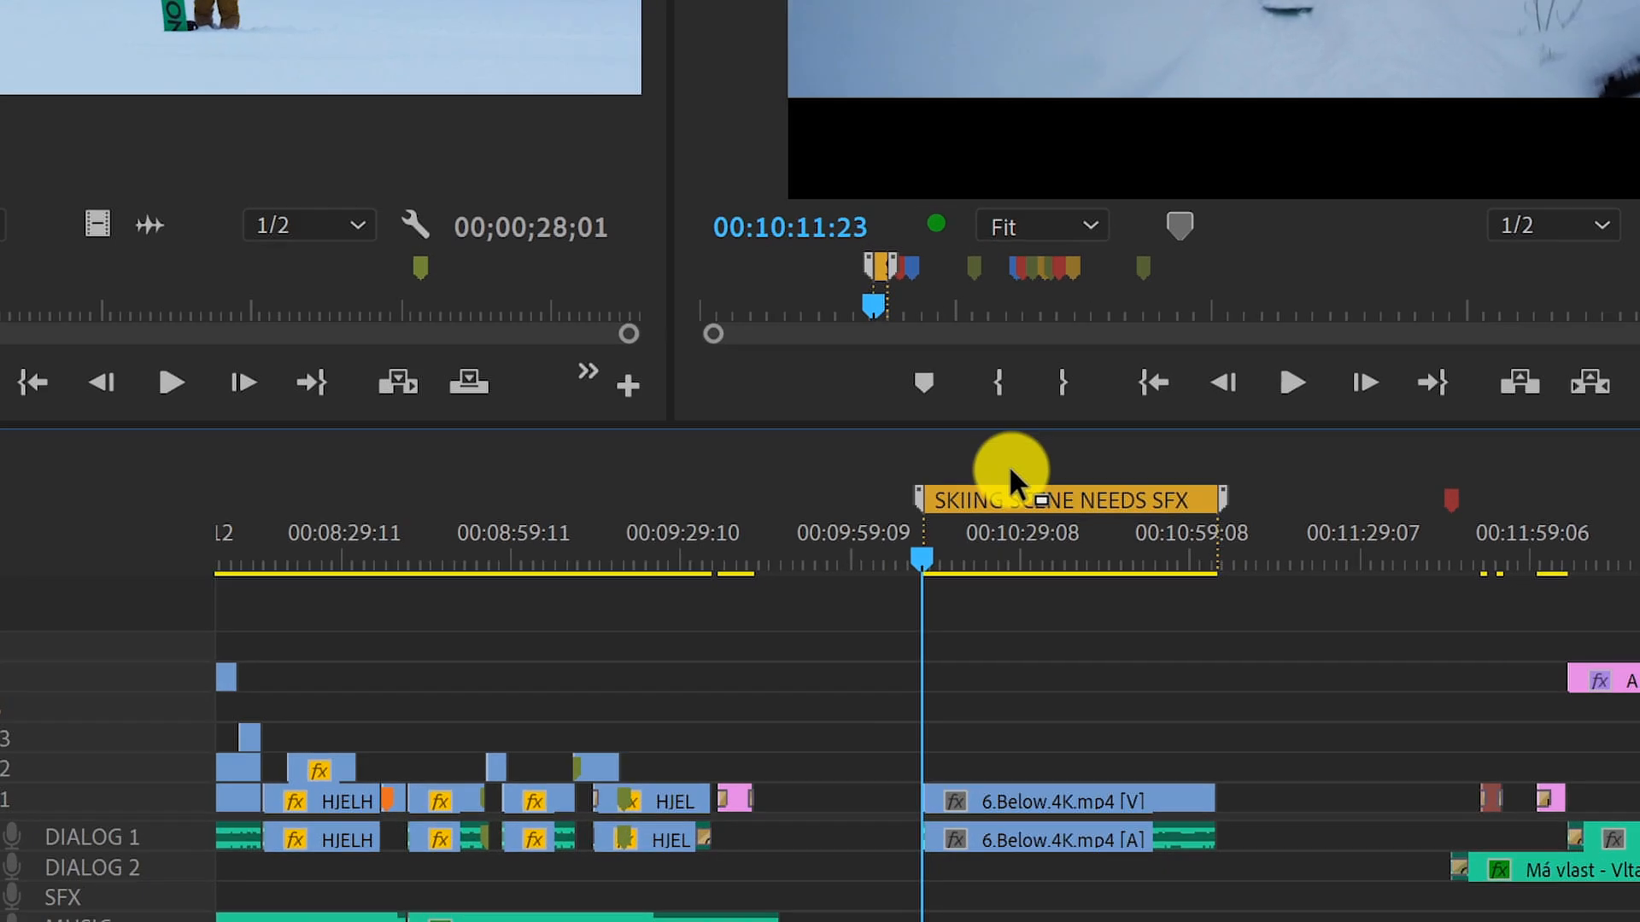